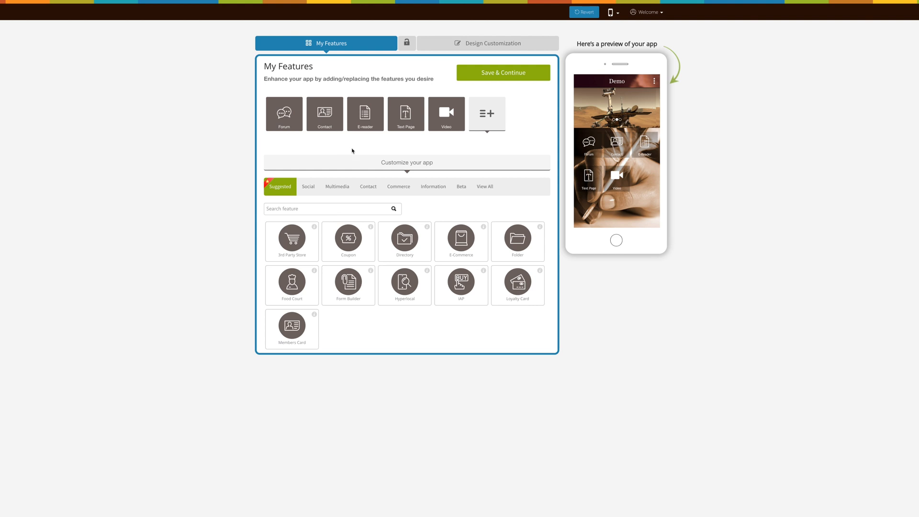
pyautogui.moveTo(467, 163)
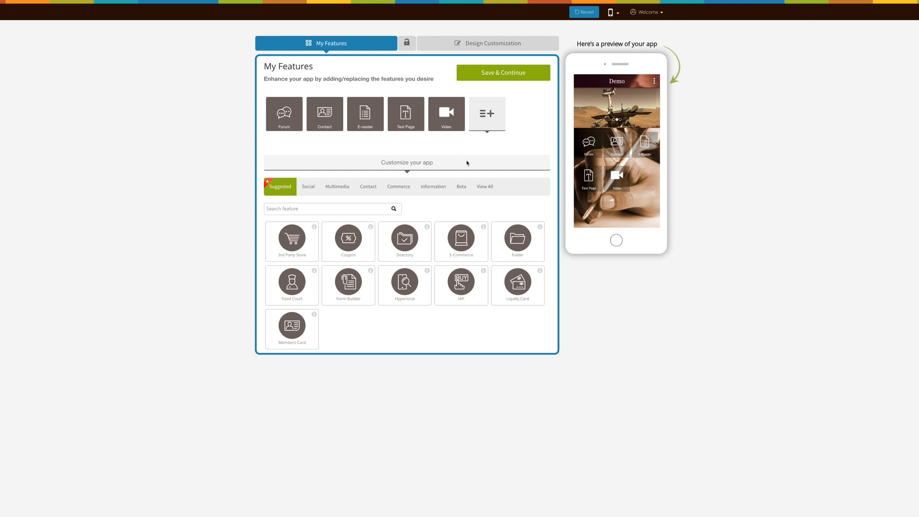
# Find the News feature under View All and add it to the Demo app.
pyautogui.click(485, 187)
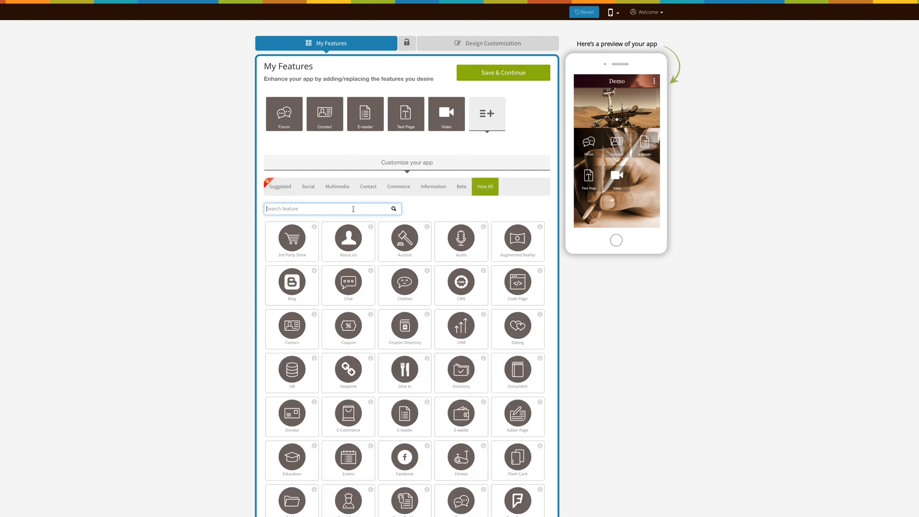
pyautogui.write('News')
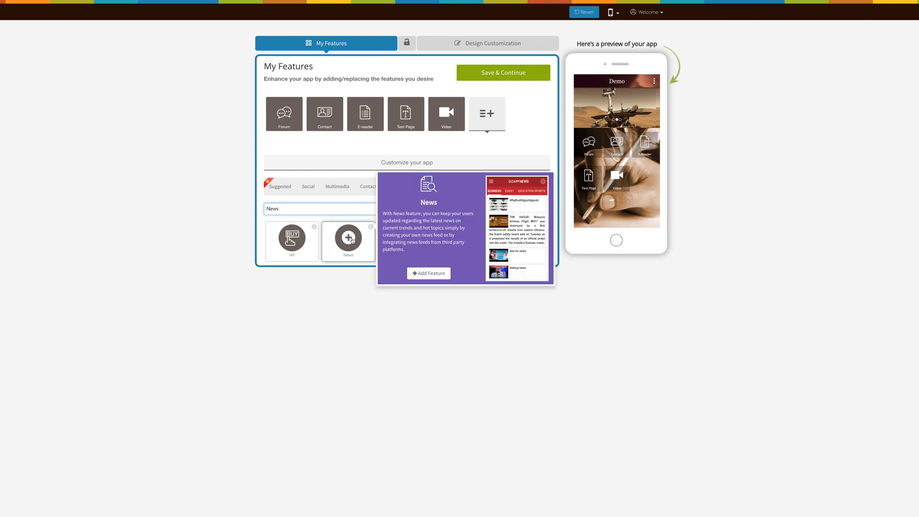
pyautogui.click(429, 273)
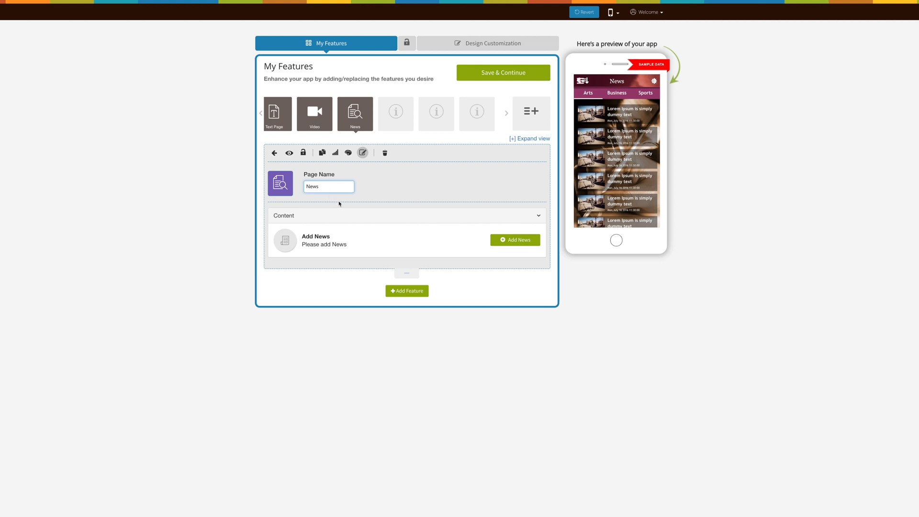
# Browse the Select Icon dialog's picture and custom-upload choices, leaving the News icon unchanged.
pyautogui.click(281, 183)
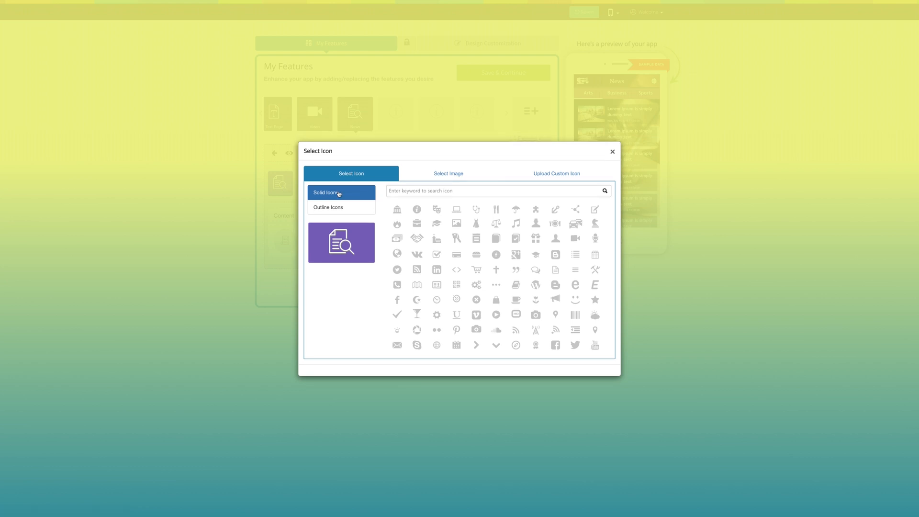
pyautogui.click(448, 174)
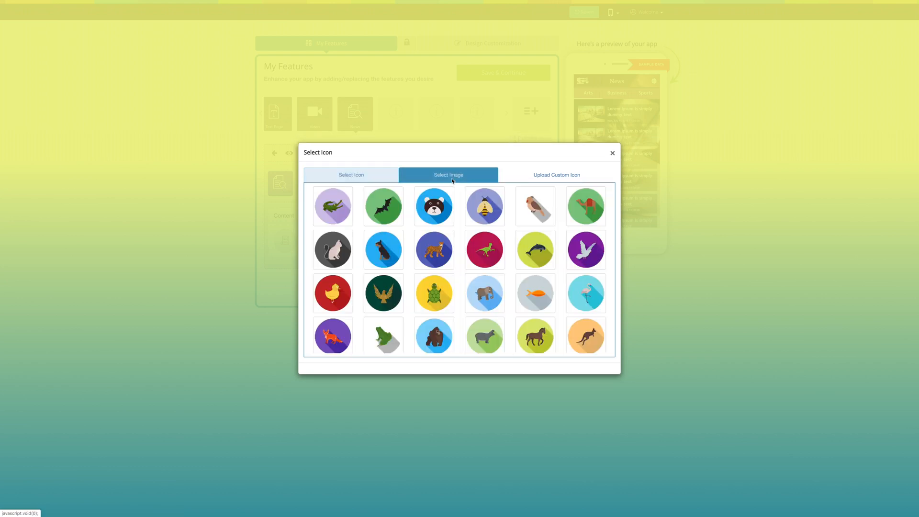
pyautogui.click(556, 174)
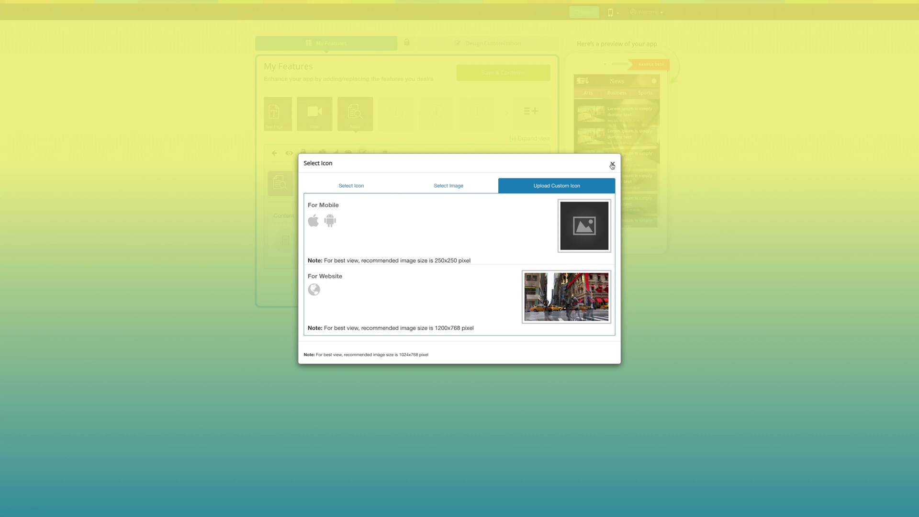
pyautogui.click(612, 166)
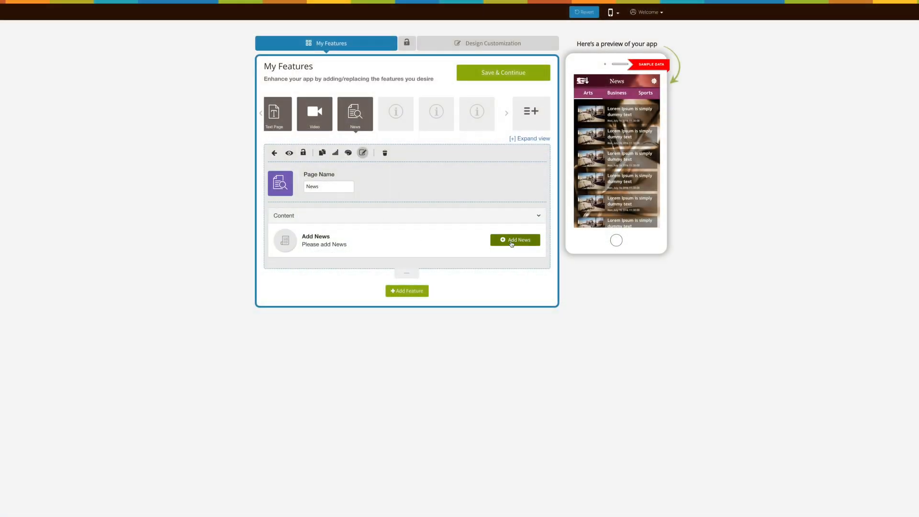
# Create a news category named 'News' from the page's Add News content manager.
pyautogui.click(514, 239)
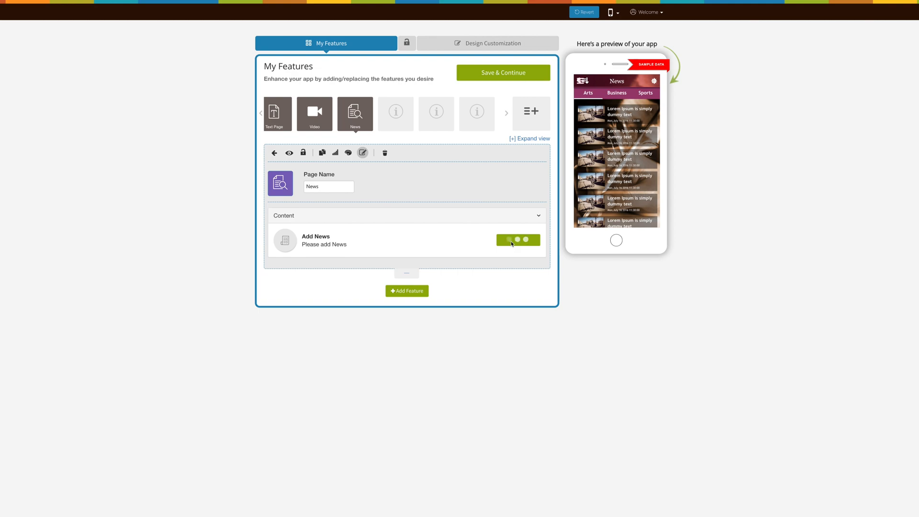
pyautogui.click(510, 241)
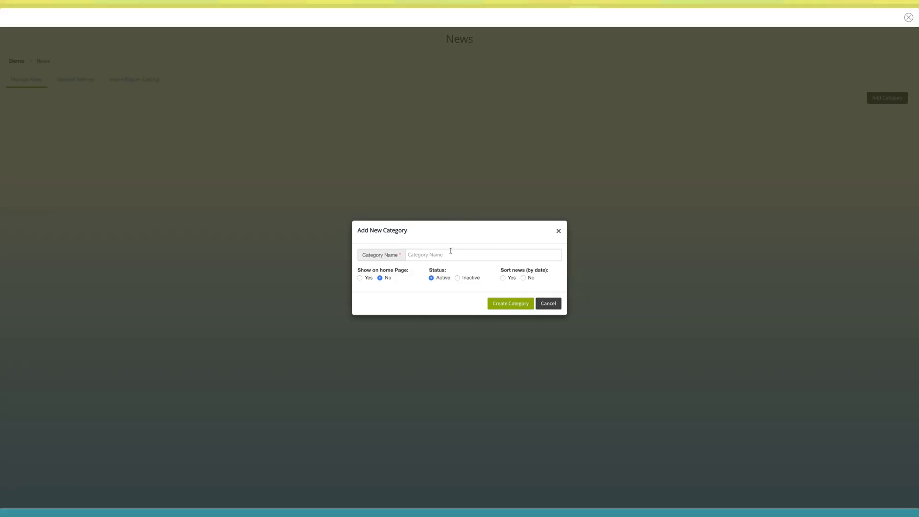
pyautogui.write('News')
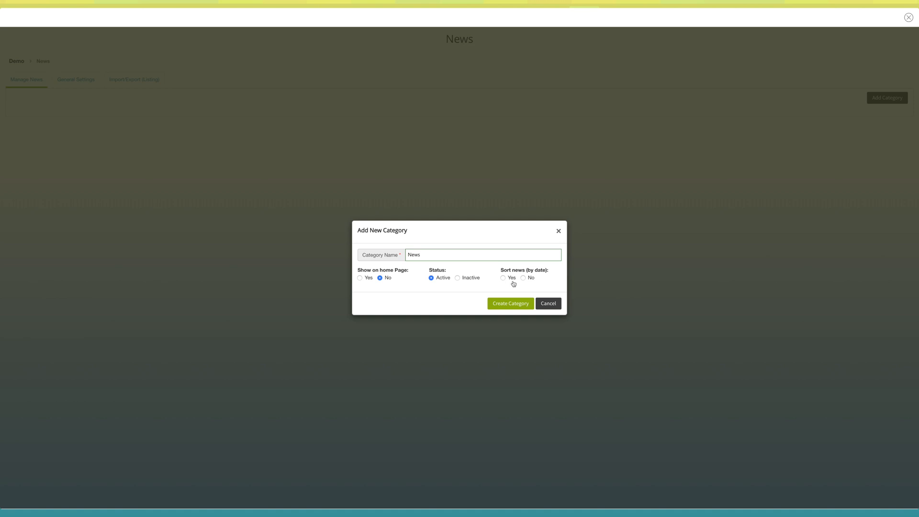
pyautogui.moveTo(512, 304)
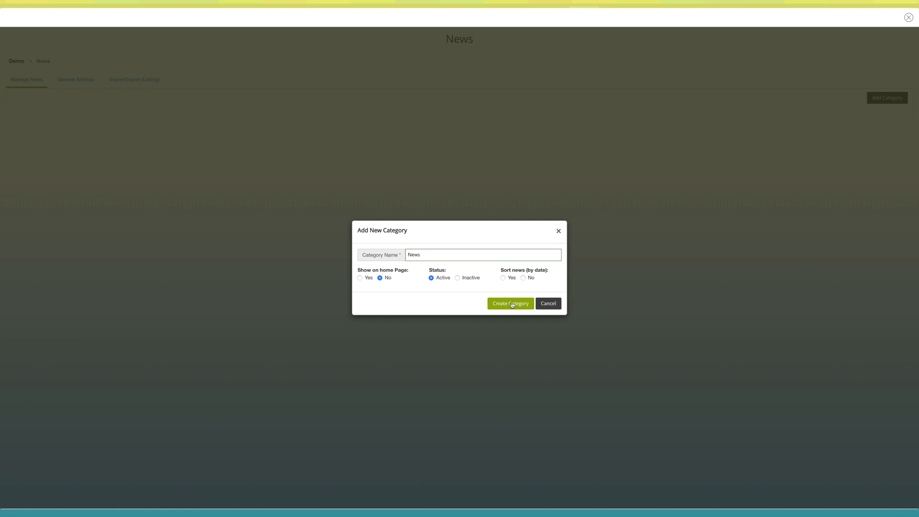
pyautogui.click(509, 304)
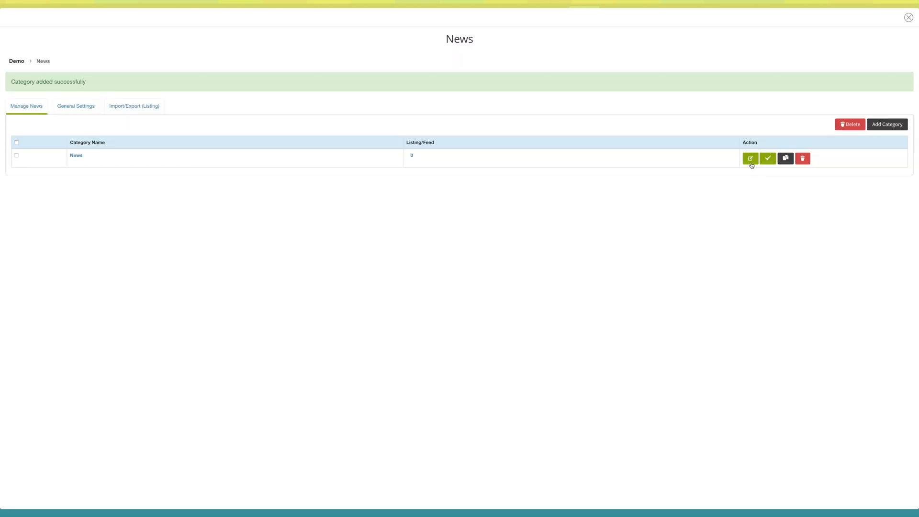
# Review the News category's edit and delete options unchanged, then enter its listings.
pyautogui.click(751, 158)
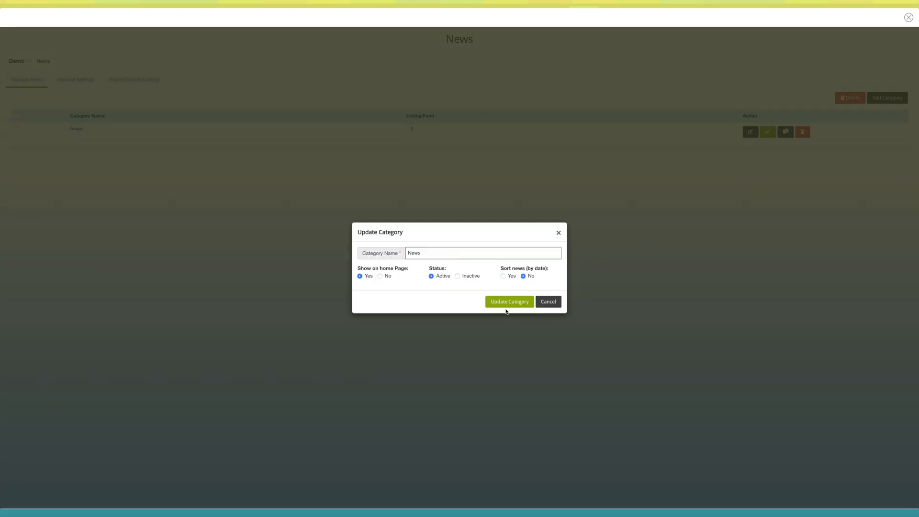
pyautogui.click(548, 302)
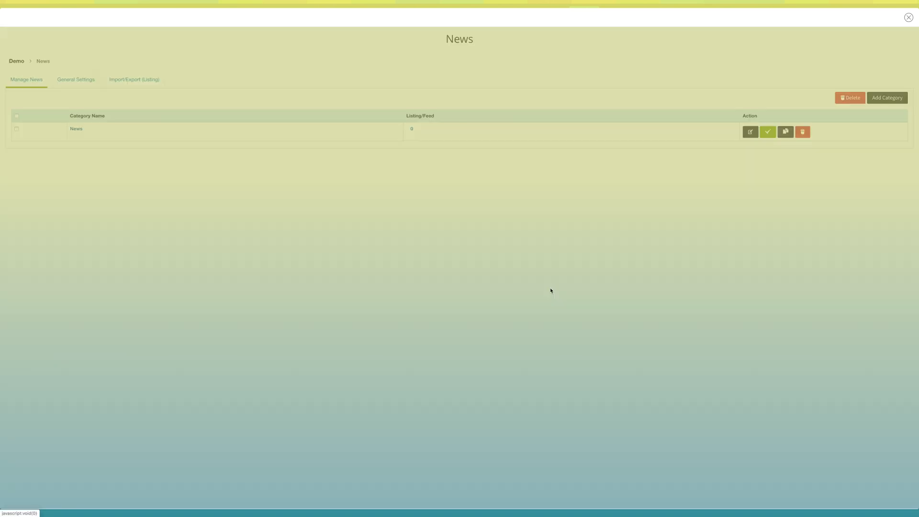
pyautogui.click(802, 132)
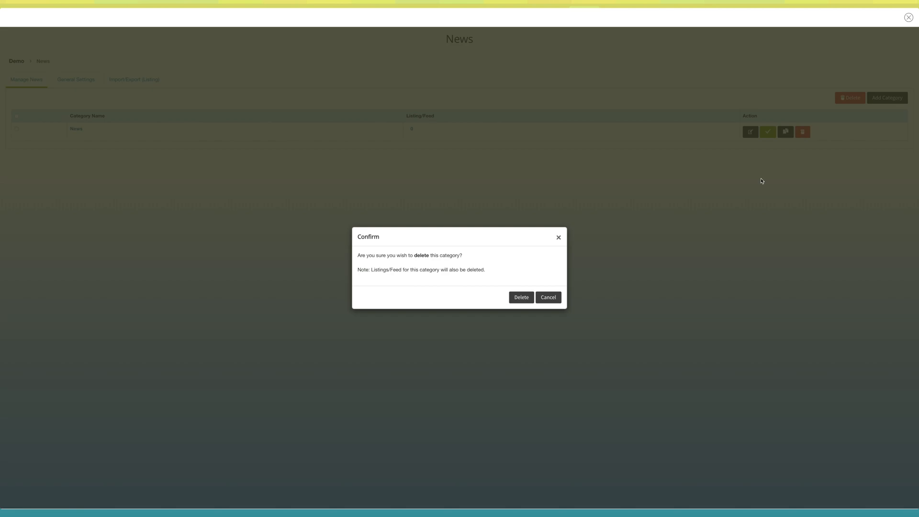
pyautogui.click(548, 297)
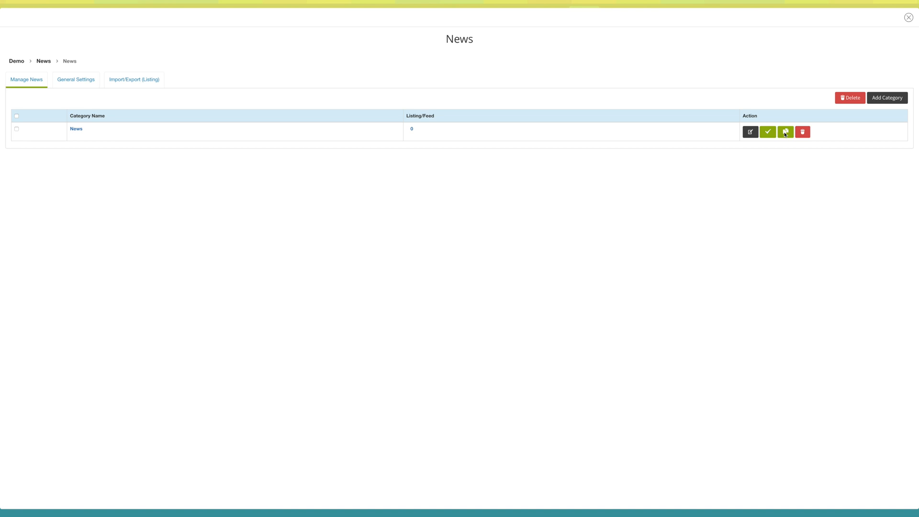
pyautogui.click(785, 131)
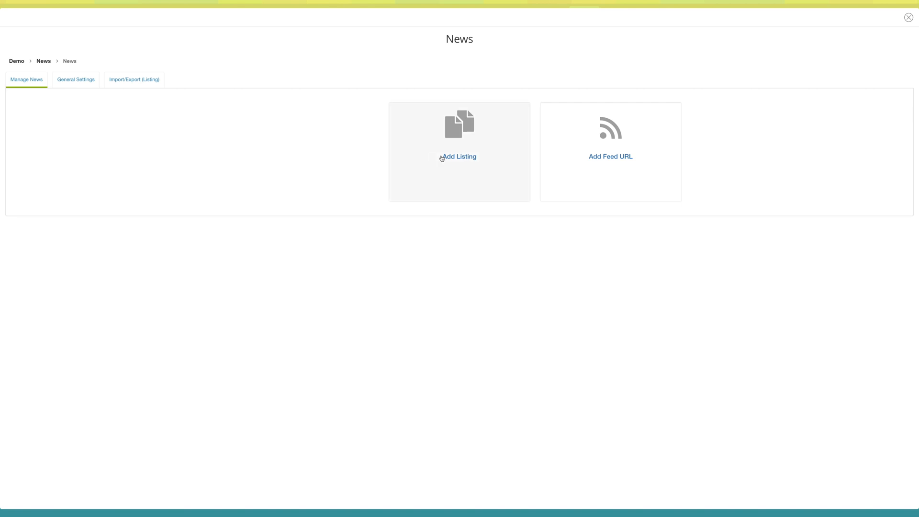
# Start a listing with heading 'Heading', place 'USA' and news date October 11.
pyautogui.click(459, 156)
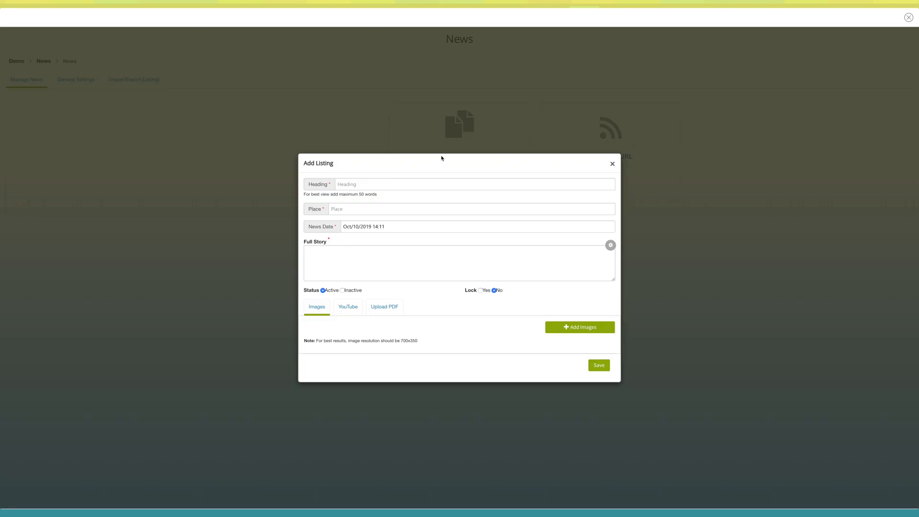
pyautogui.write('H')
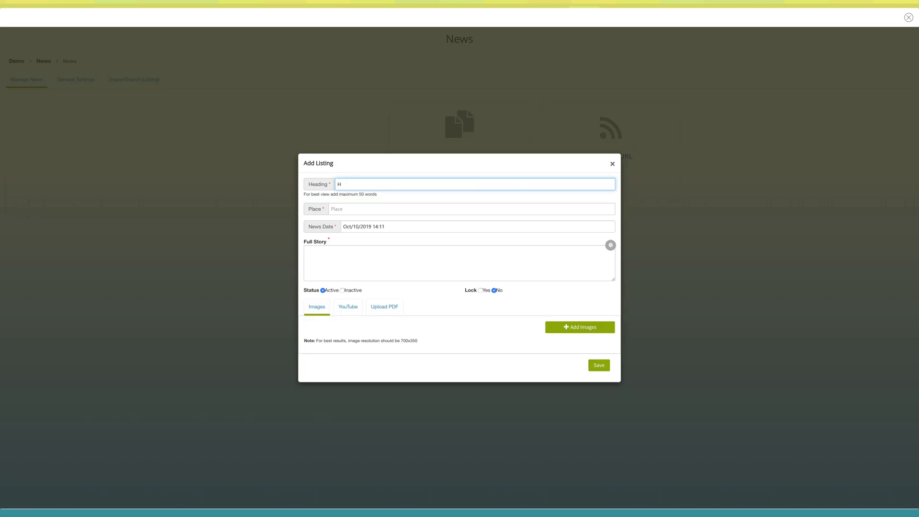
pyautogui.write('eading')
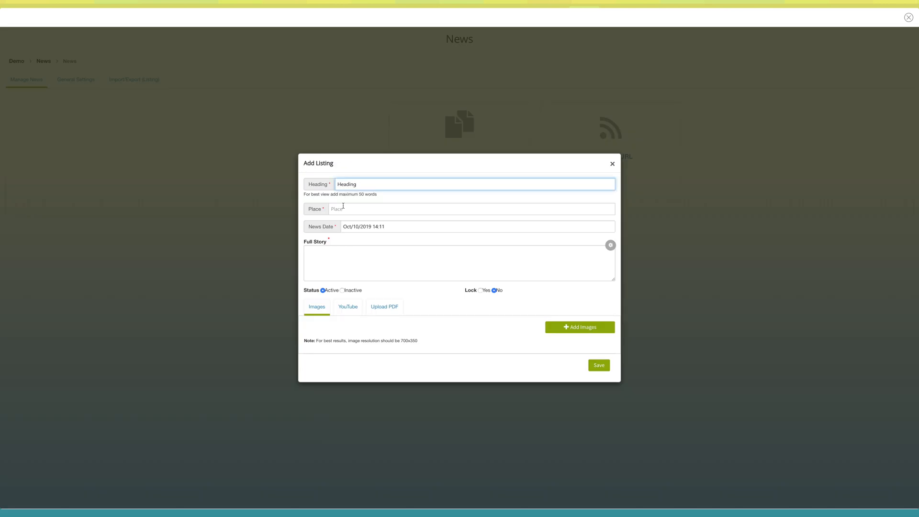
pyautogui.write('USA')
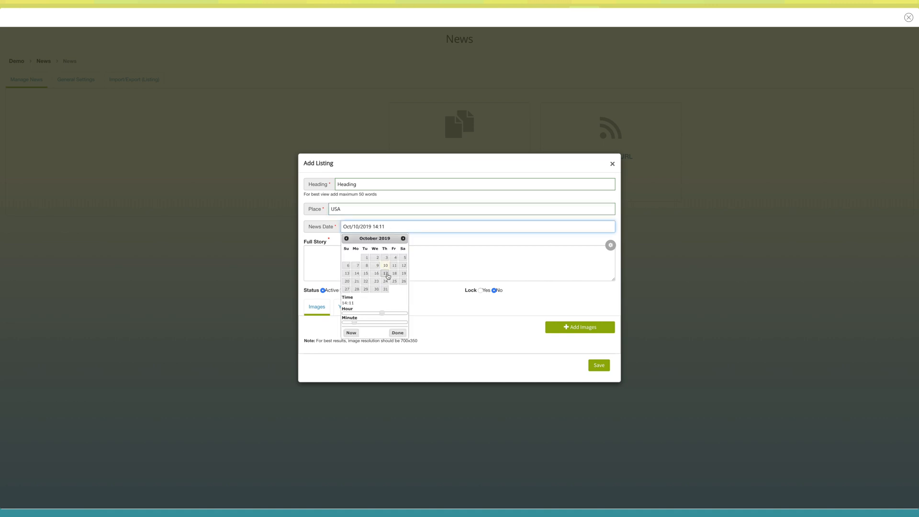
pyautogui.click(394, 266)
pyautogui.write('Full Story')
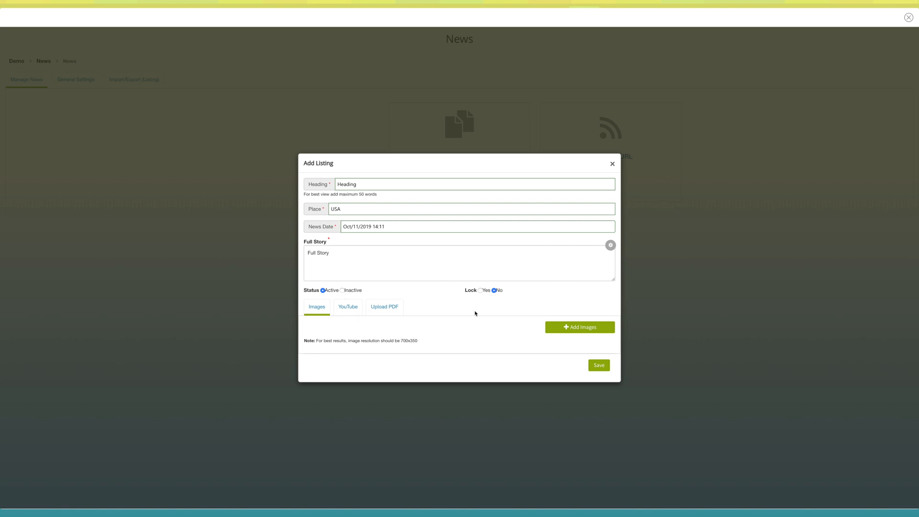
pyautogui.moveTo(486, 301)
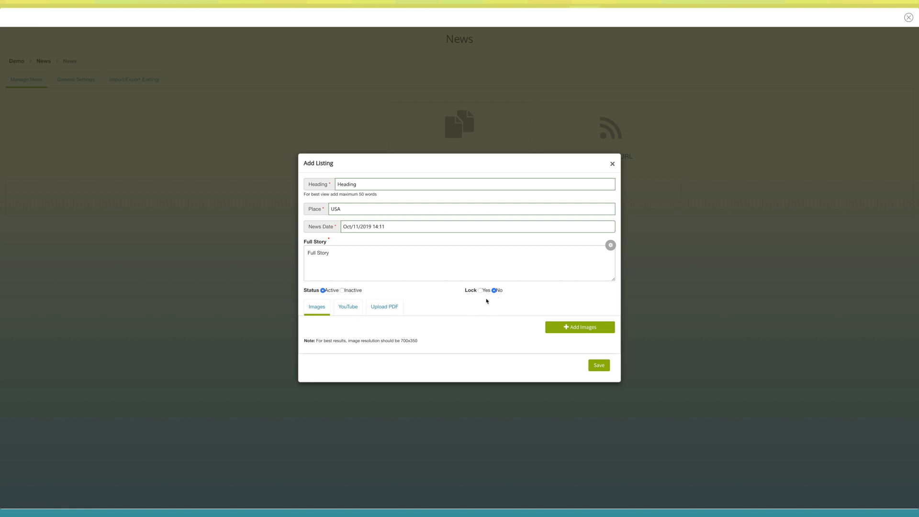
pyautogui.moveTo(333, 316)
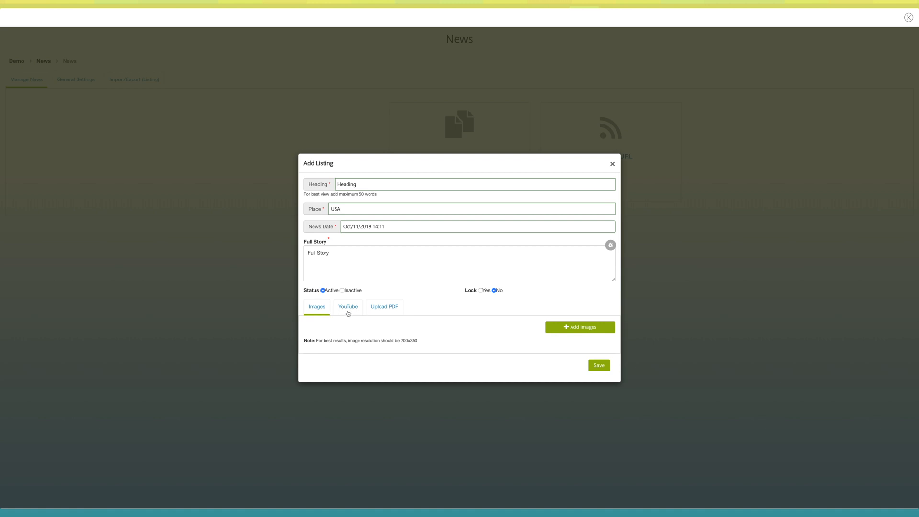
# Check the YouTube and PDF attachment options without adding media and save the listing.
pyautogui.click(348, 306)
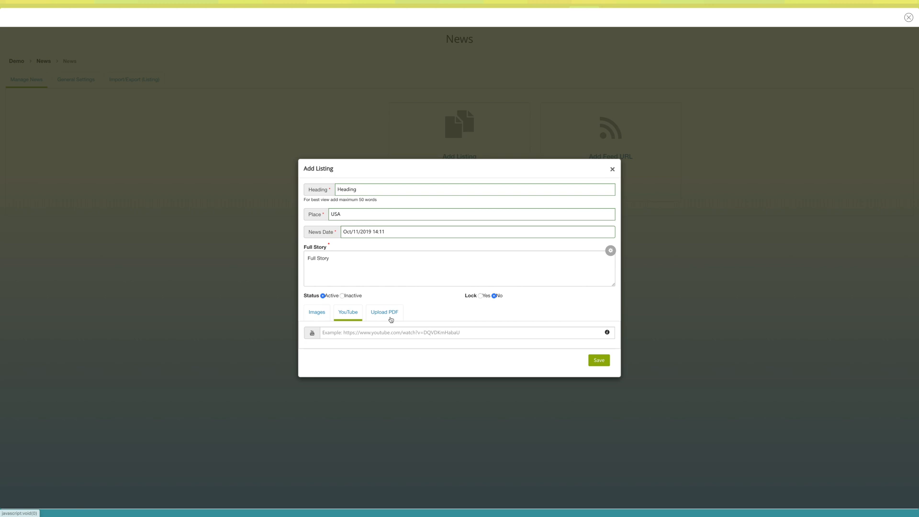
pyautogui.click(384, 312)
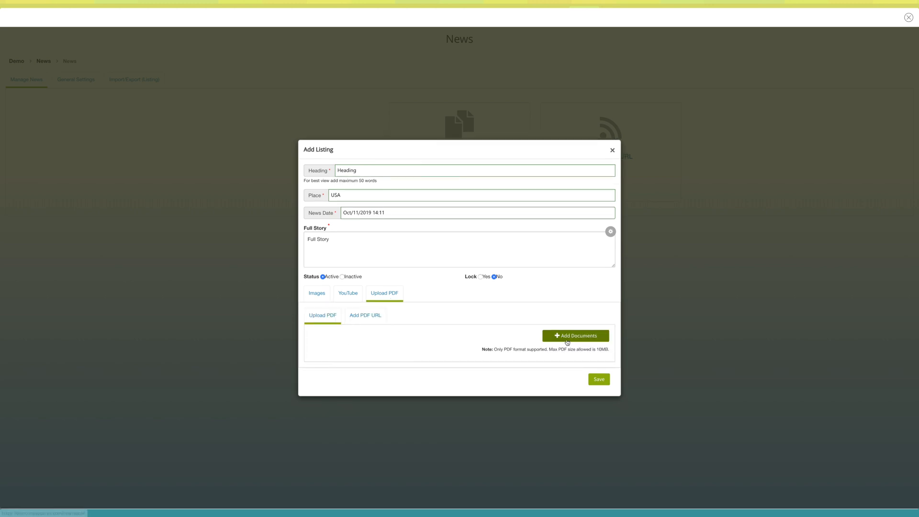
pyautogui.click(365, 315)
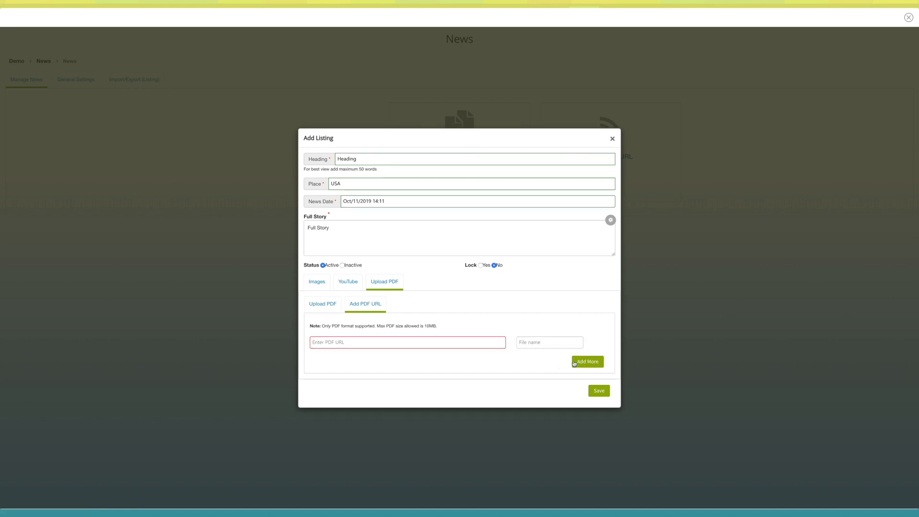
pyautogui.click(599, 391)
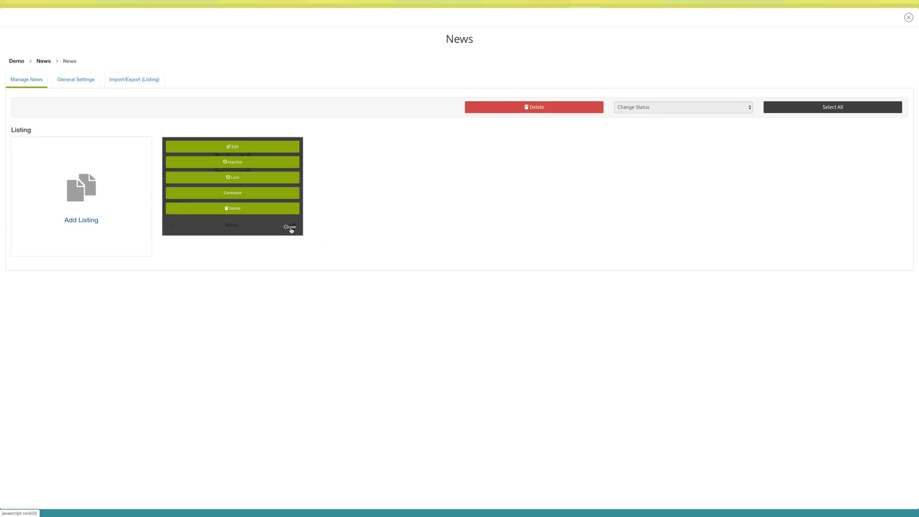
pyautogui.moveTo(236, 178)
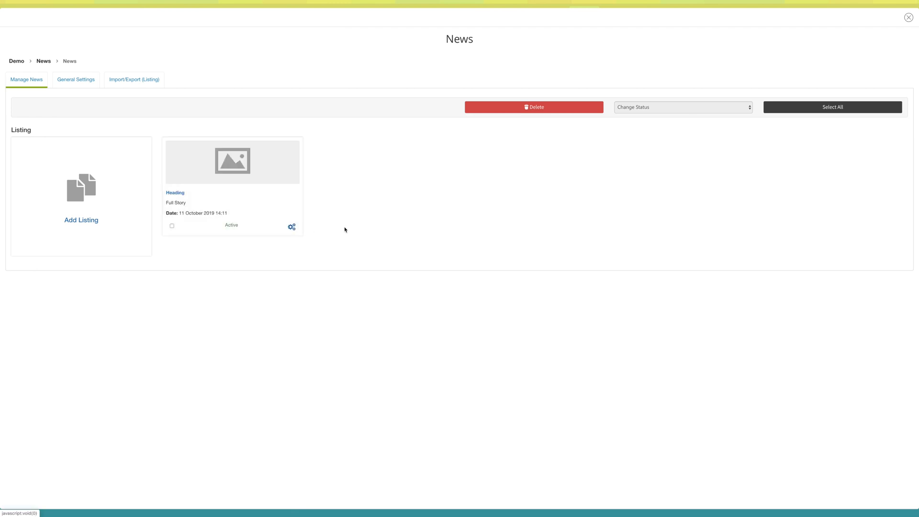
pyautogui.click(832, 106)
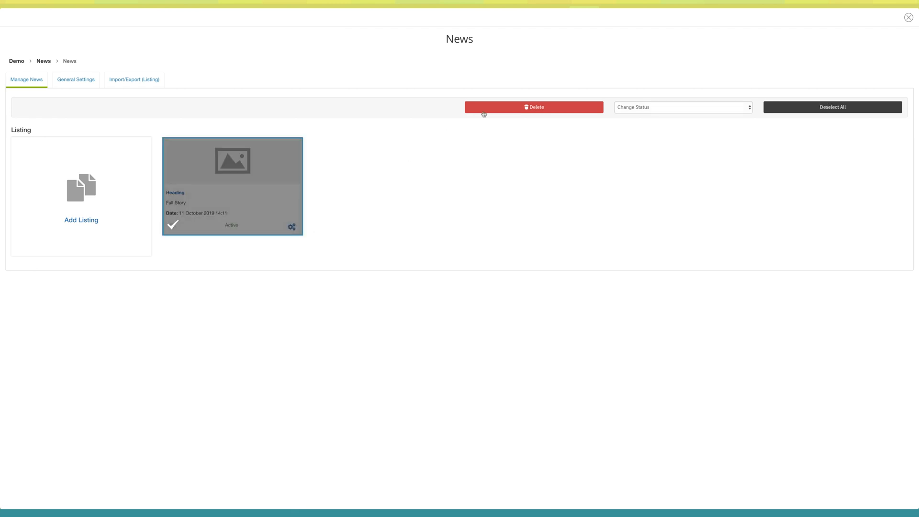
pyautogui.click(682, 107)
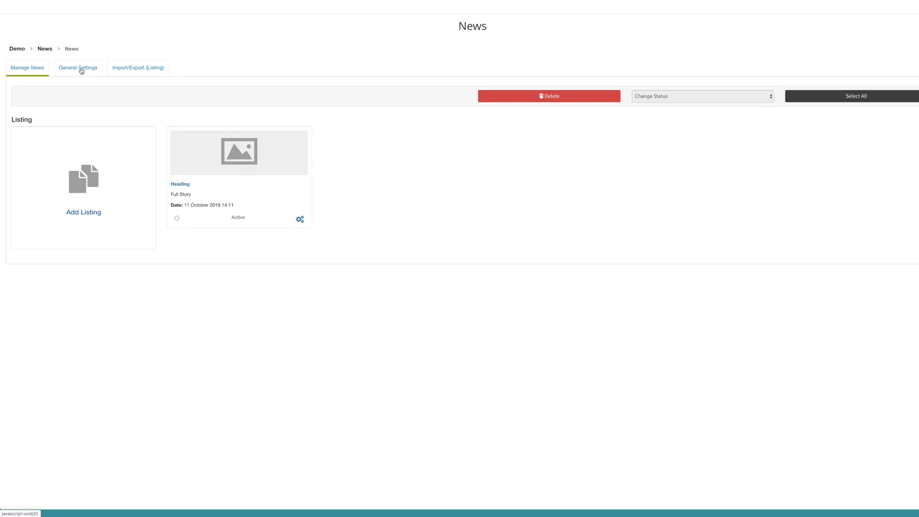
# Toggle Share Listing off and back on in General Settings, then reach Language Settings.
pyautogui.click(78, 67)
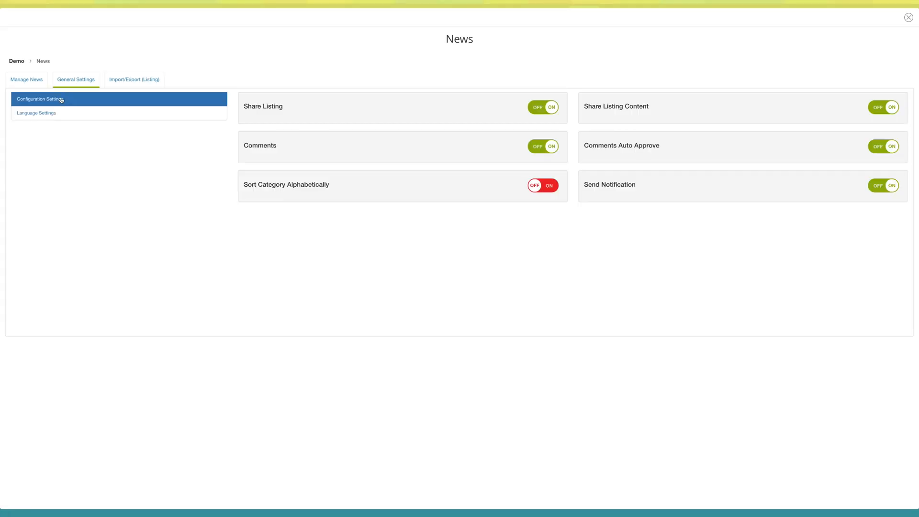
pyautogui.click(534, 107)
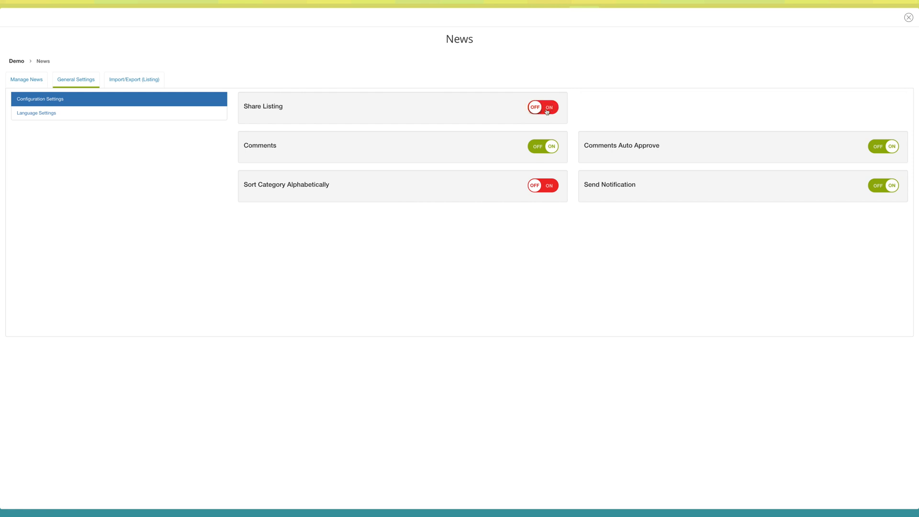
pyautogui.click(542, 108)
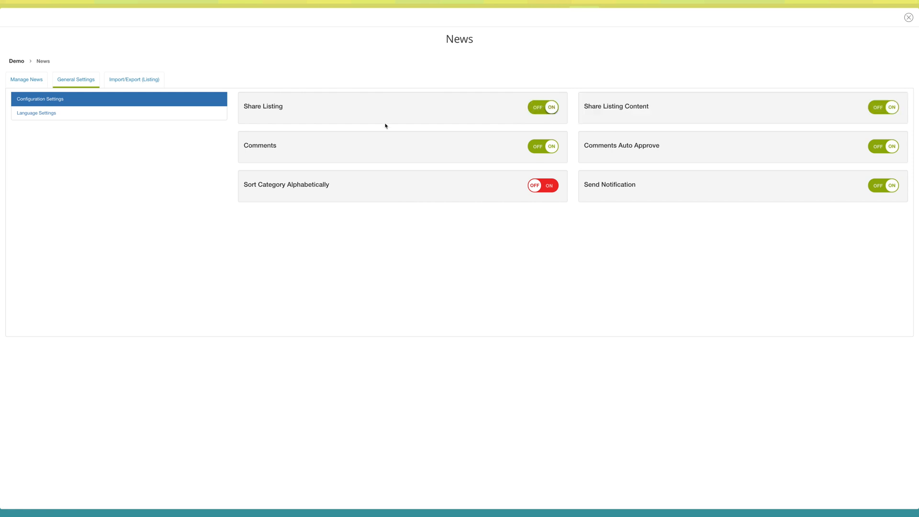
pyautogui.click(37, 113)
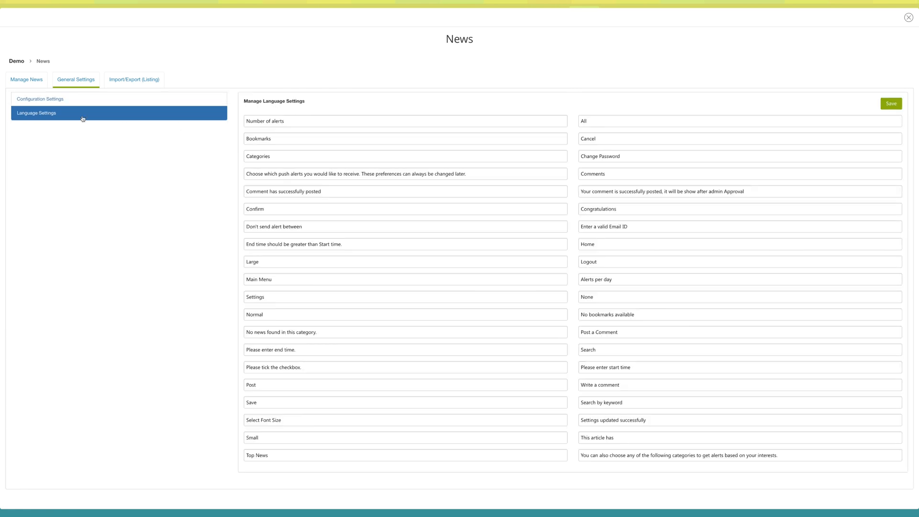
# Inspect the Number of alerts language label and the listing Import/Export options.
pyautogui.click(405, 121)
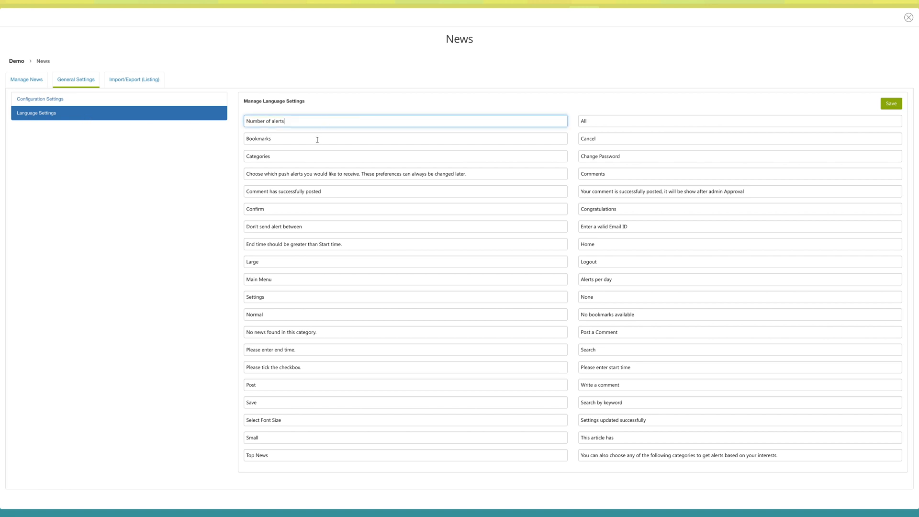
pyautogui.click(405, 156)
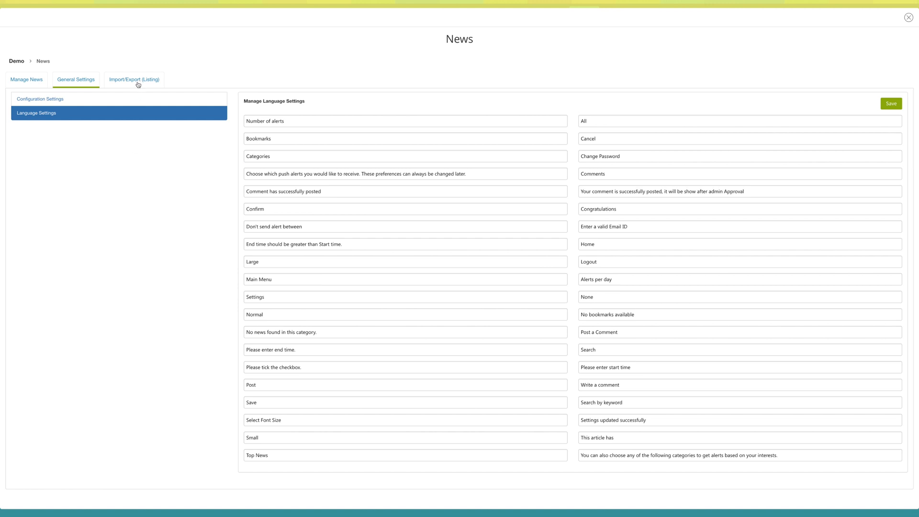
pyautogui.click(134, 80)
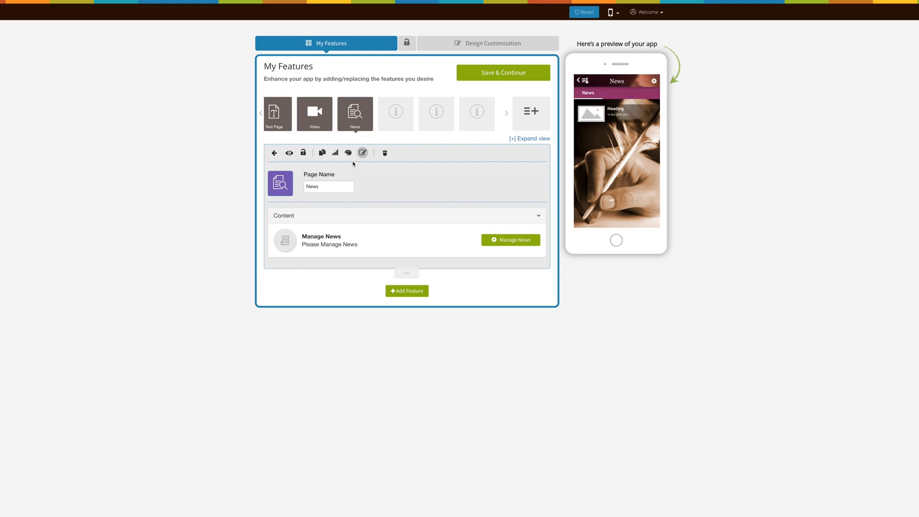
# Reach the Page Style & Color Scheme panel's Background picture choices.
pyautogui.click(349, 153)
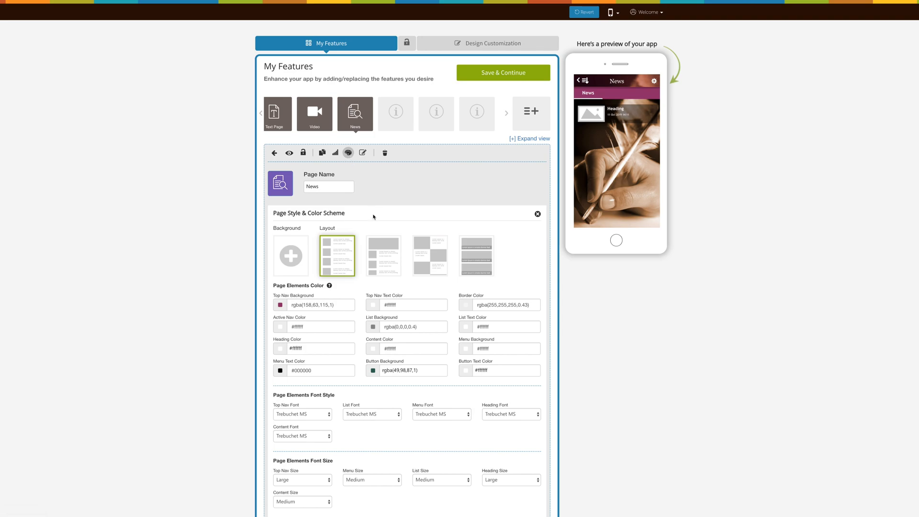
pyautogui.click(291, 256)
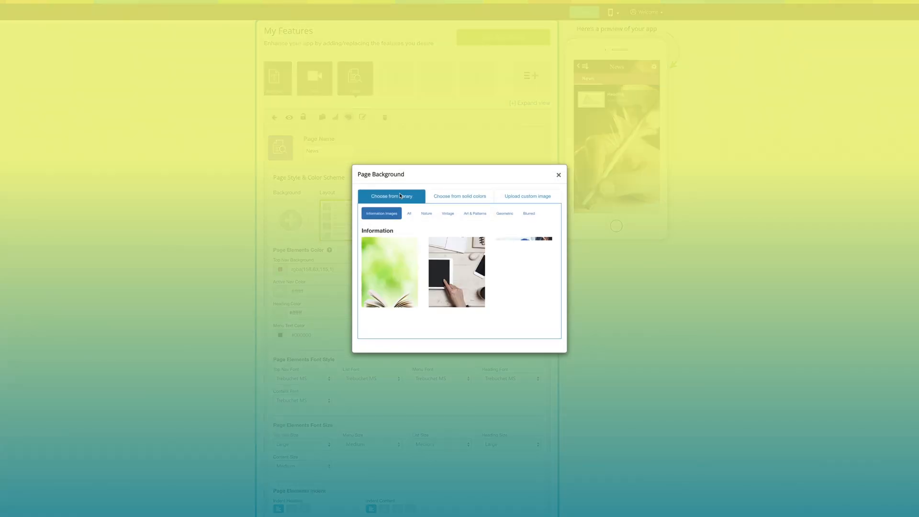
# Explore custom background upload with separate portrait/landscape images, then keep the default background.
pyautogui.click(527, 196)
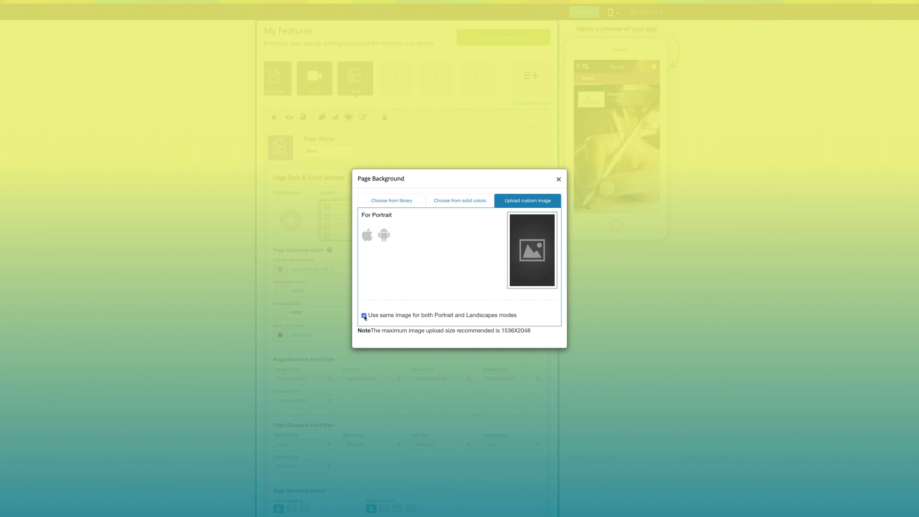
pyautogui.click(364, 315)
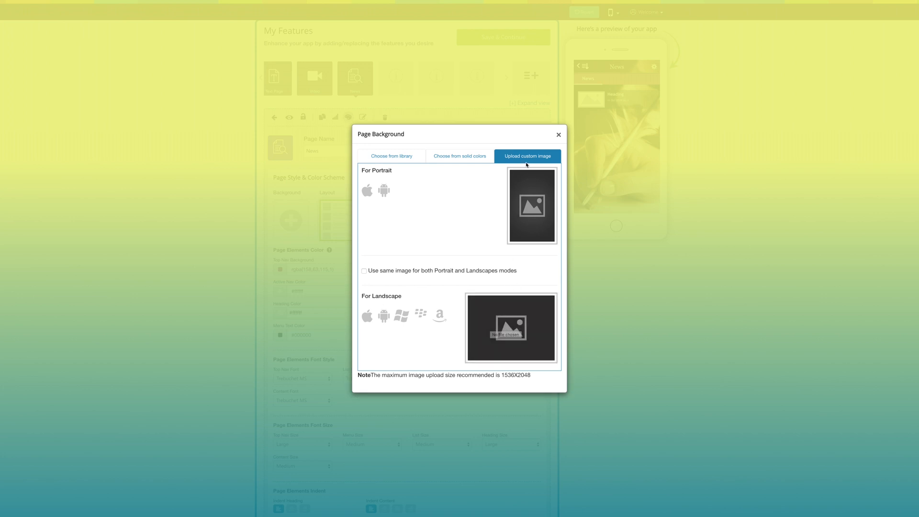
pyautogui.click(558, 134)
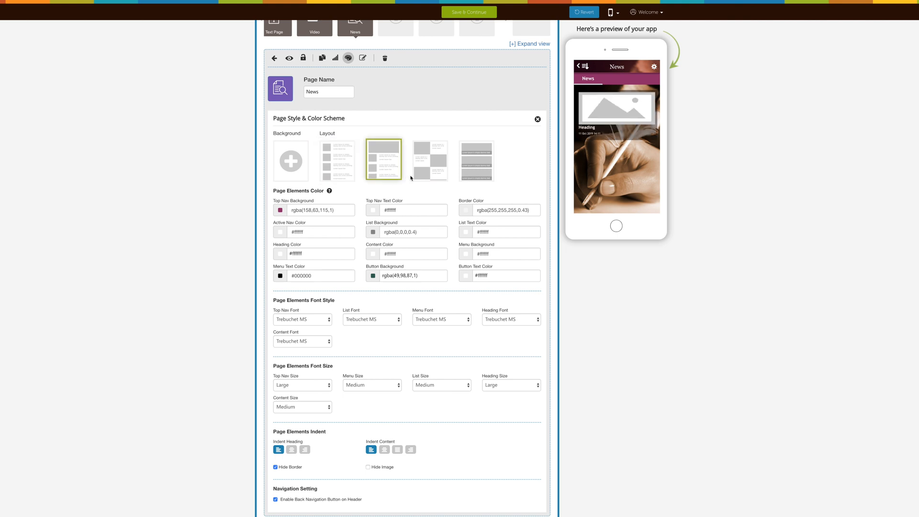
pyautogui.scroll(-3)
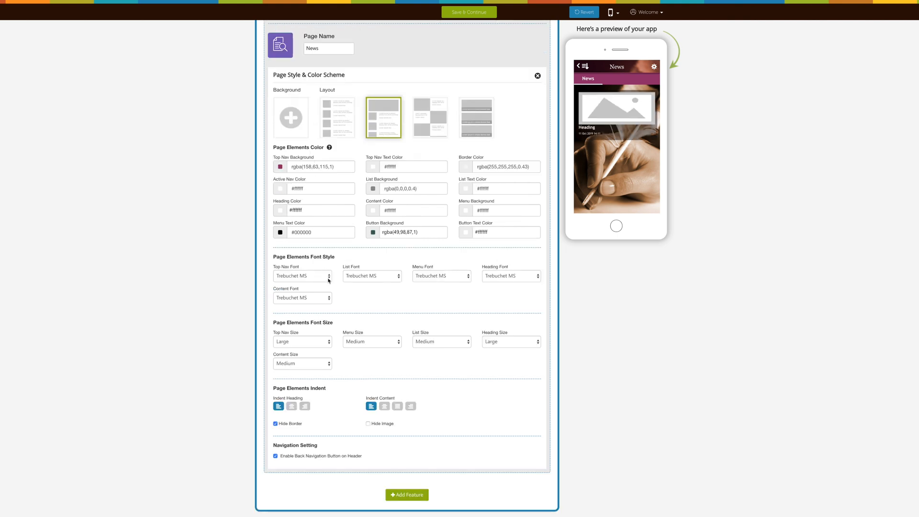
pyautogui.moveTo(330, 329)
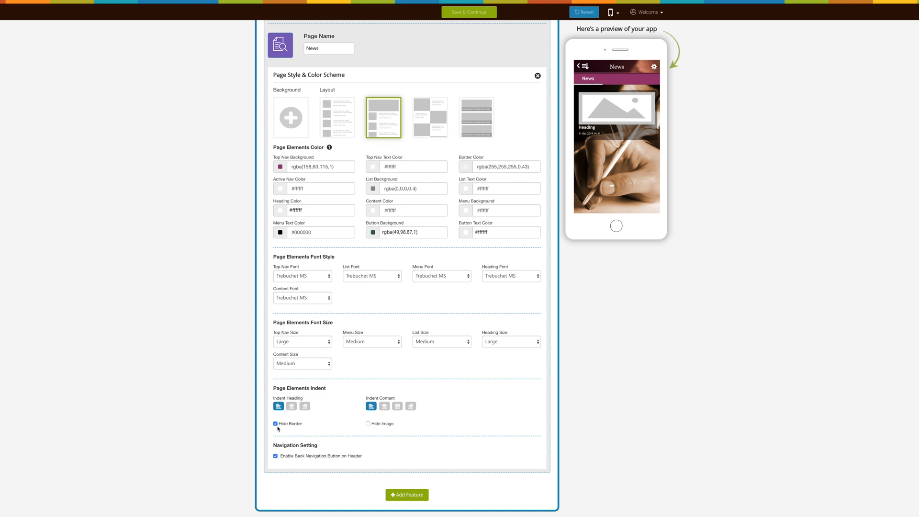
pyautogui.moveTo(386, 433)
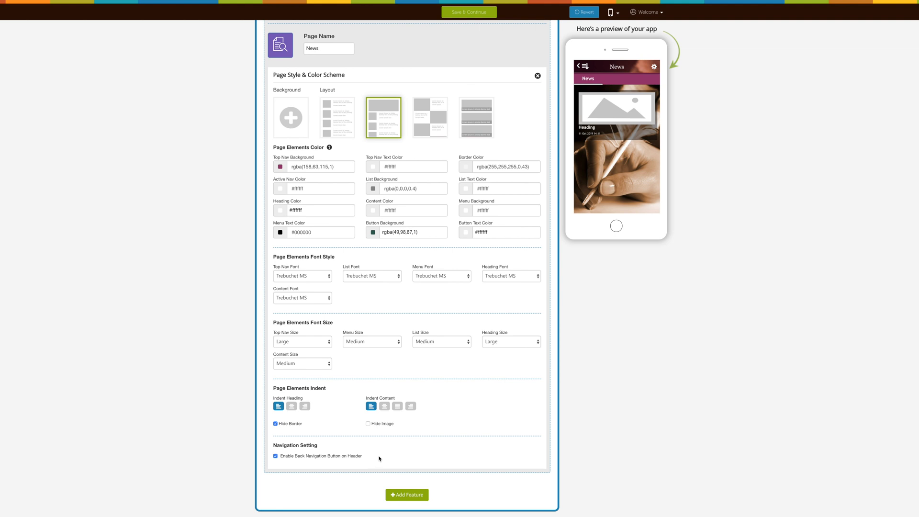
# Leave the page style panel and save the app with Save & Continue.
pyautogui.click(537, 76)
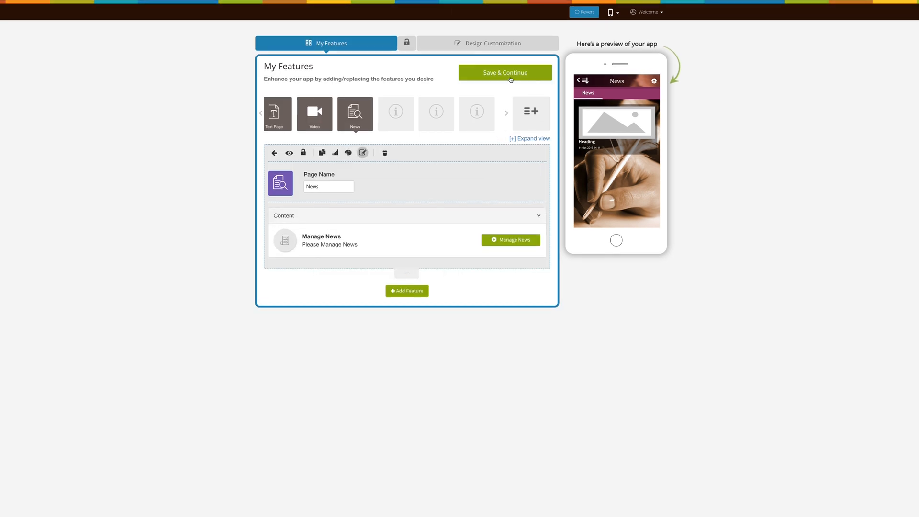
pyautogui.click(505, 72)
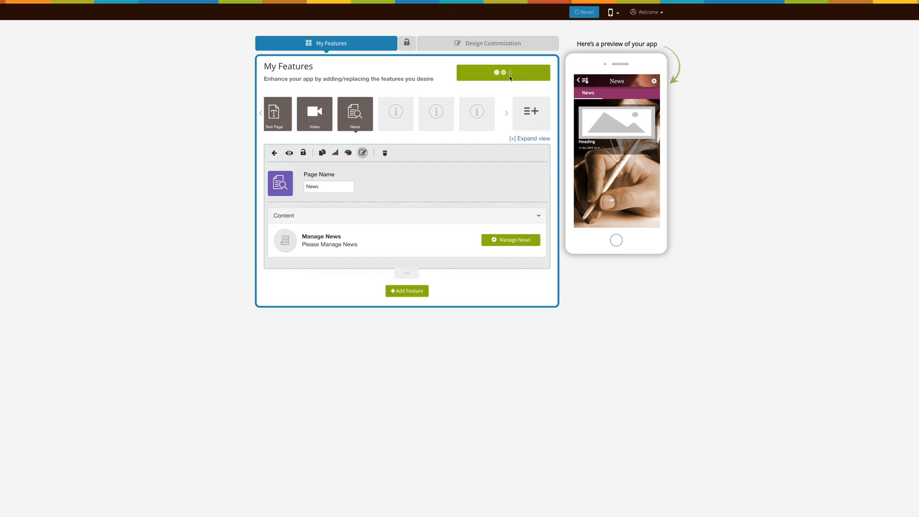
pyautogui.click(503, 72)
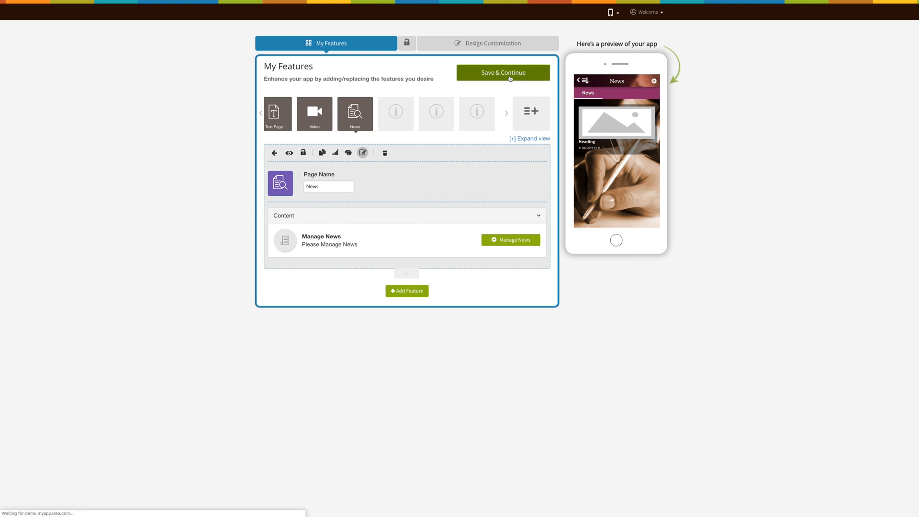